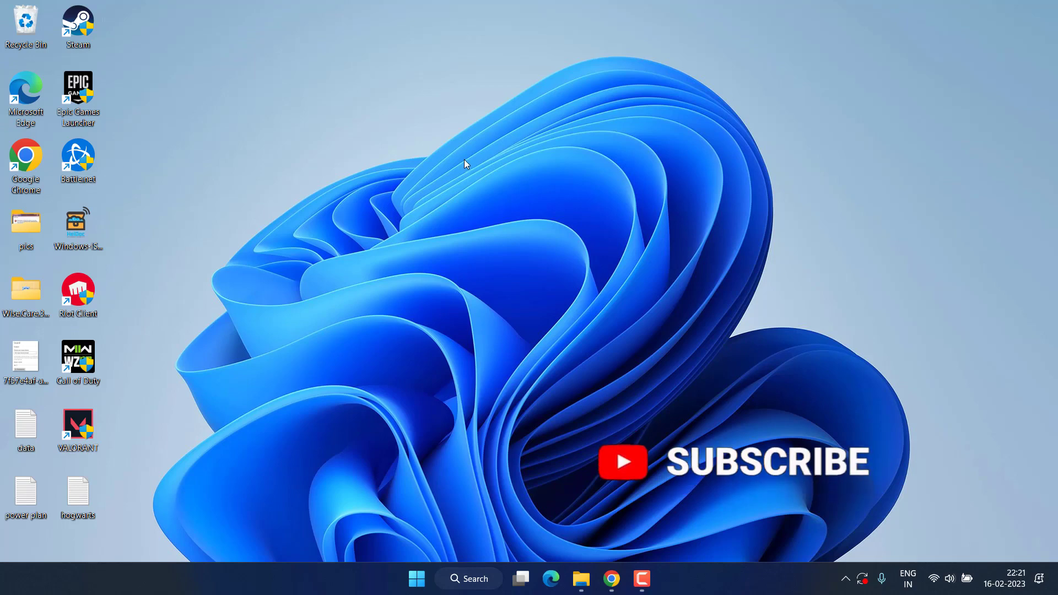
pyautogui.write('advanced')
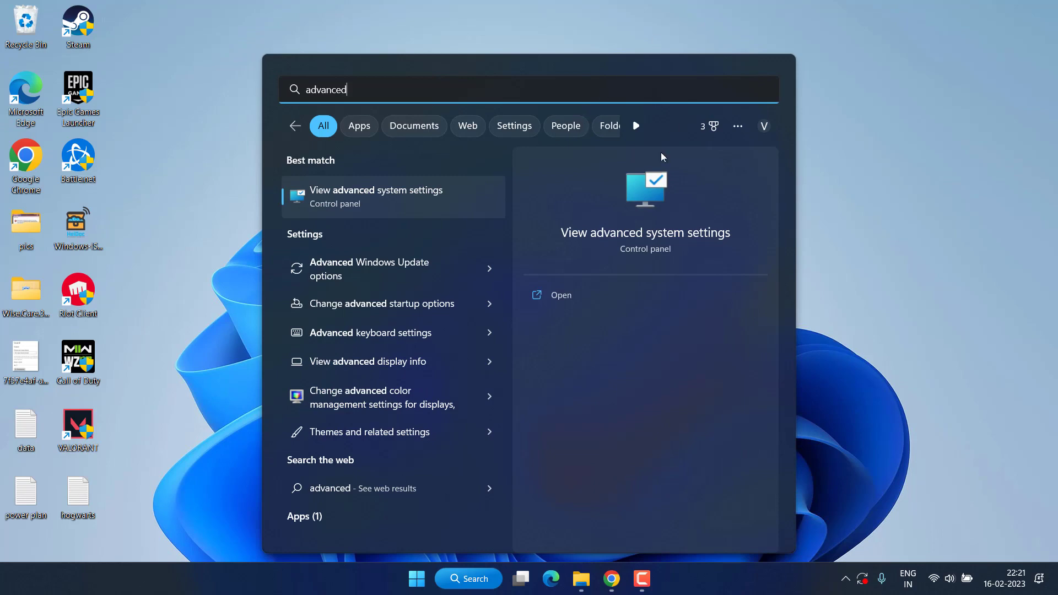